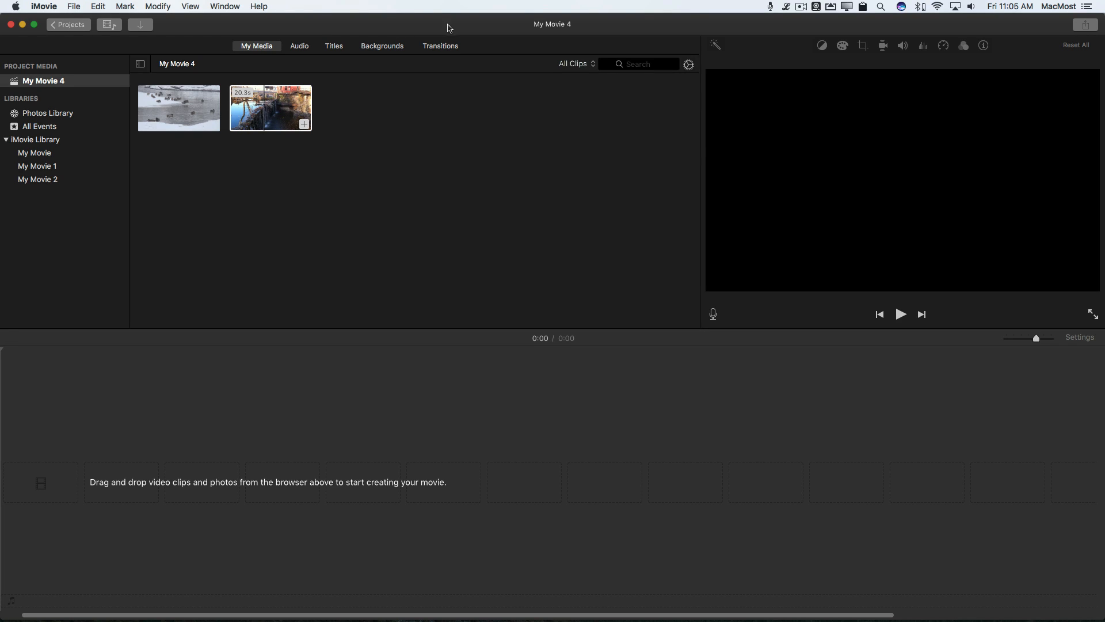
- Preview the waterfall clip in My Media and check the iMovie version (10.1.3)
left_click(270, 107)
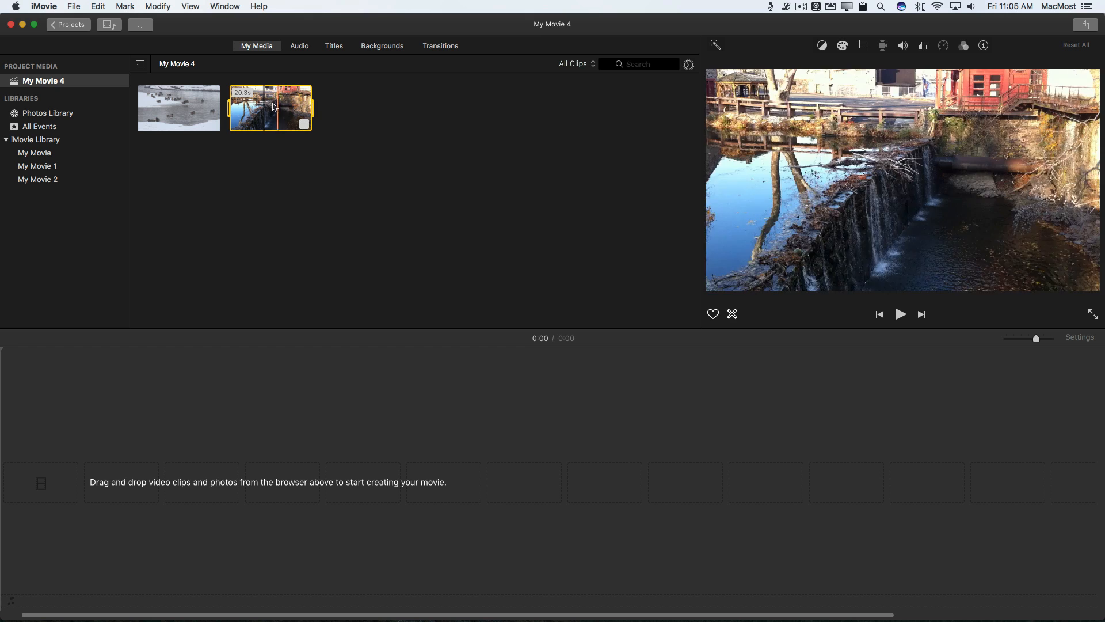
left_click(43, 7)
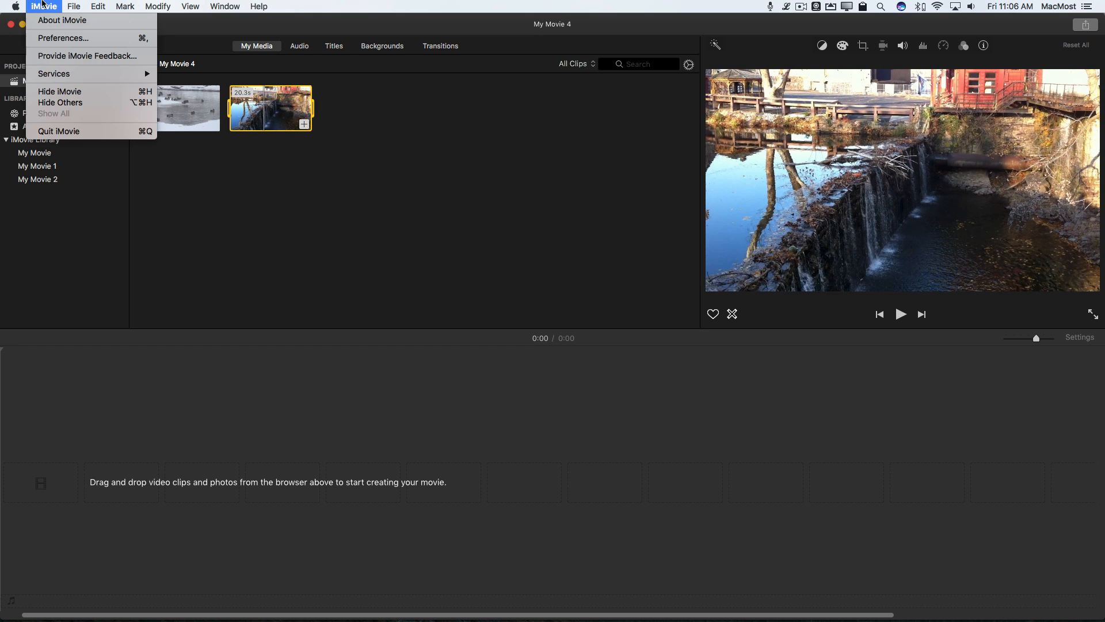
left_click(63, 20)
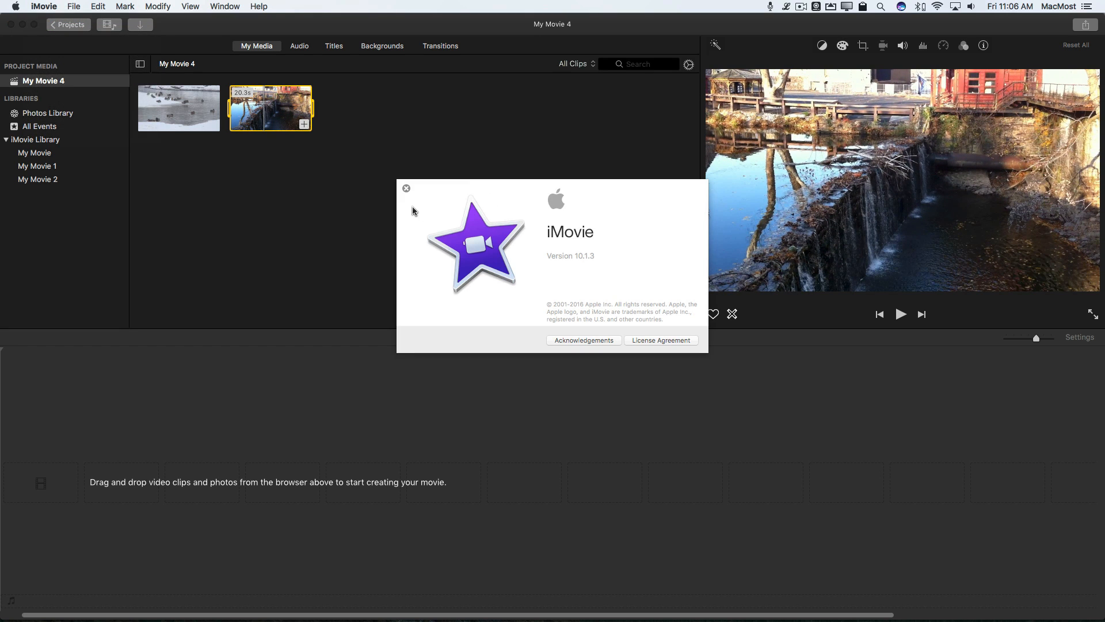
left_click(405, 188)
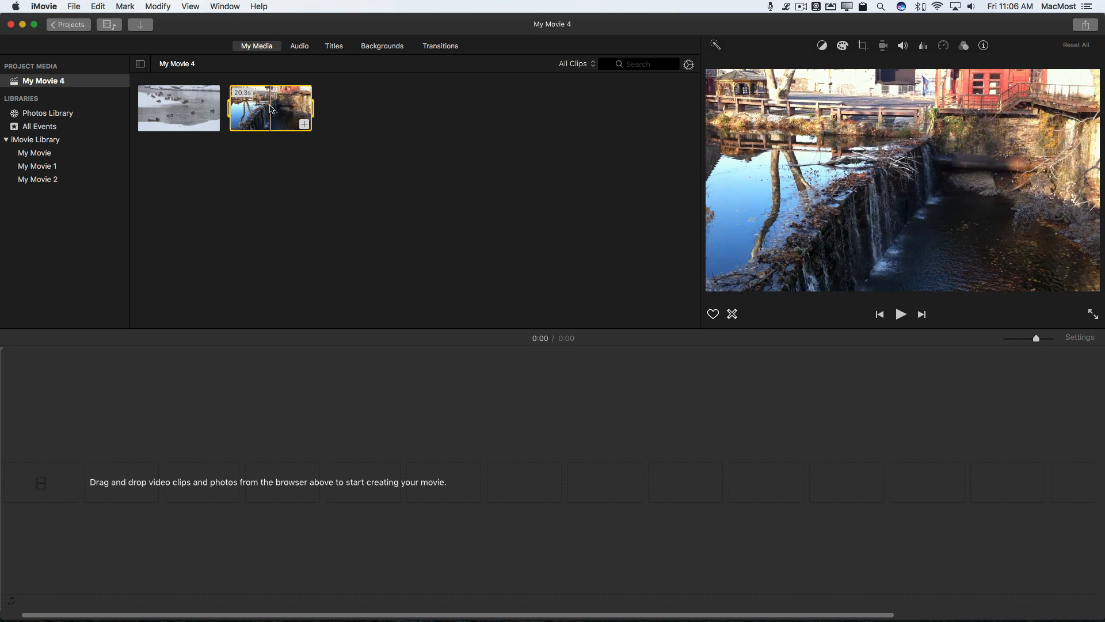
- Drag the 20-second waterfall clip into My Movie 4's timeline and skim to about six seconds
left_click_drag(270, 107, 311, 483)
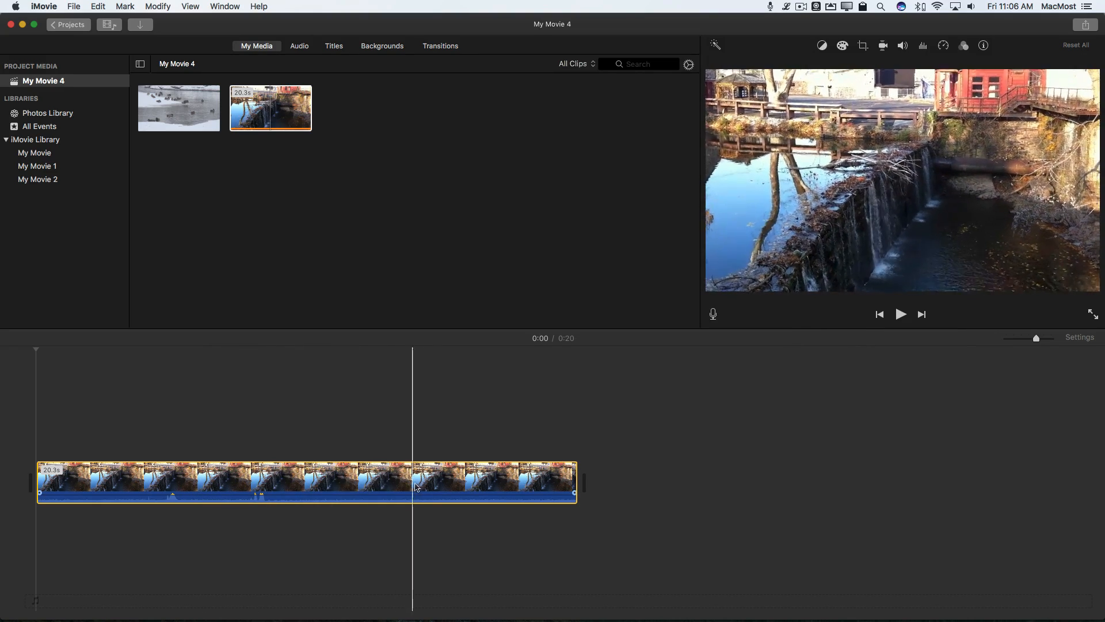
left_click(239, 493)
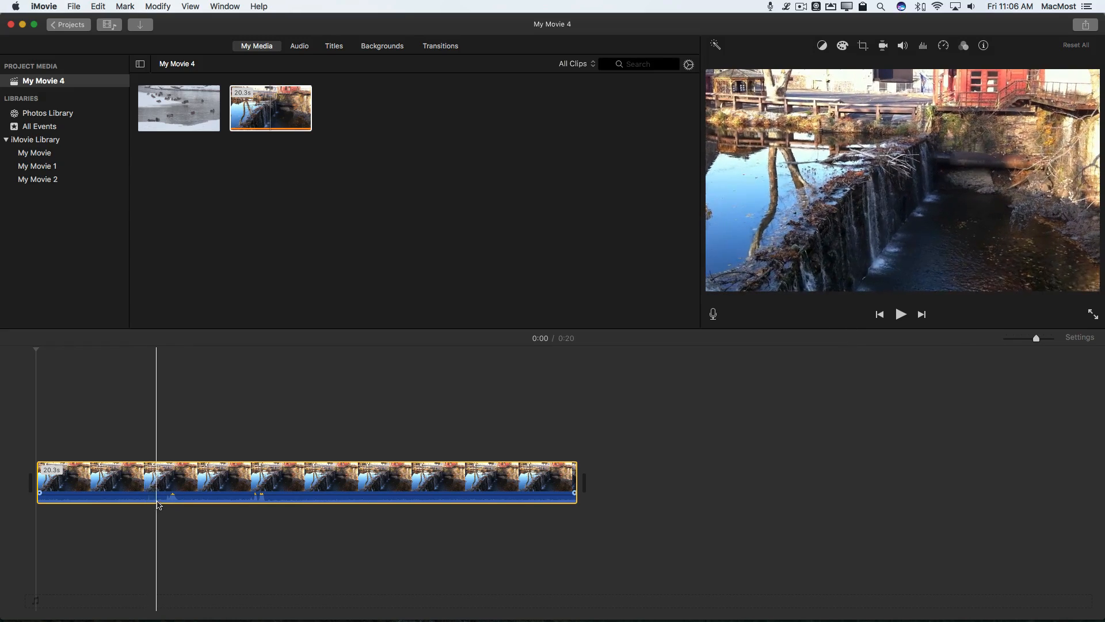
left_click(207, 499)
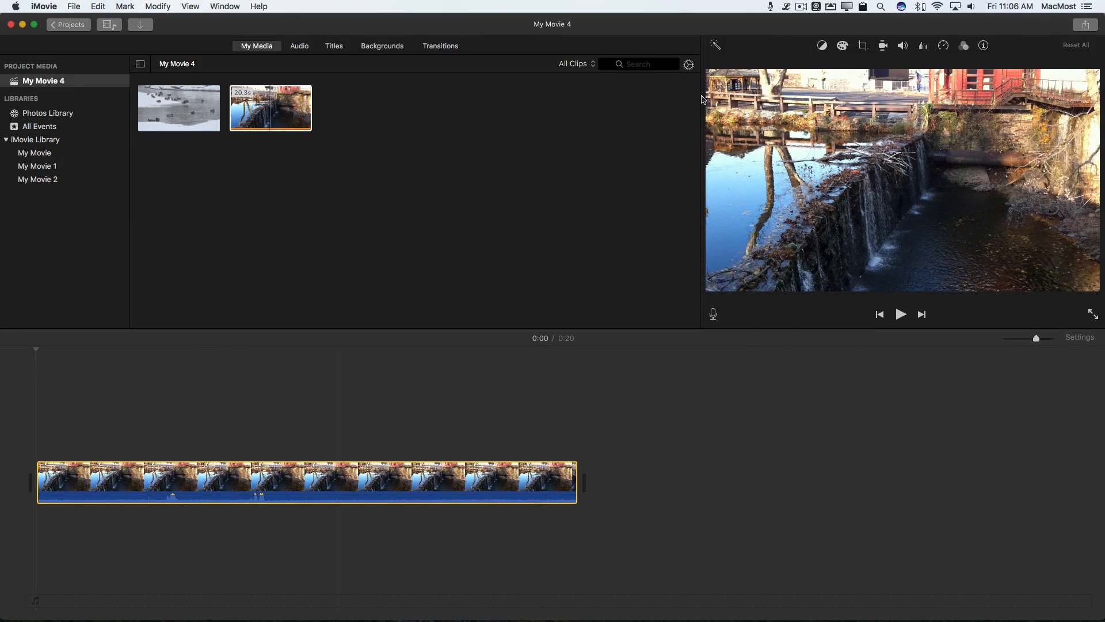
left_click(317, 481)
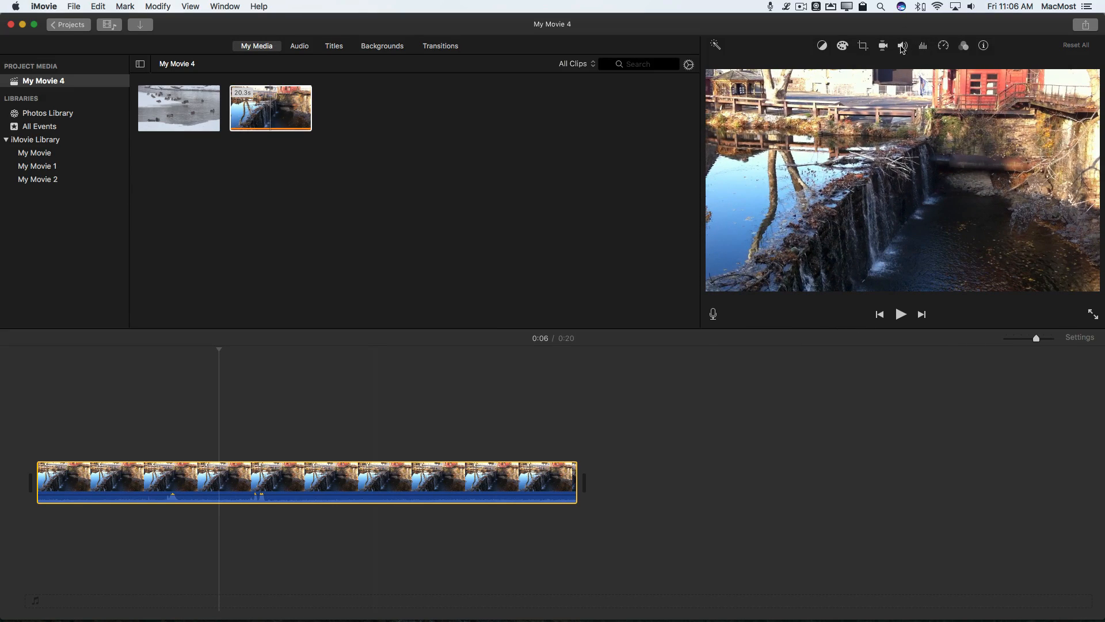
- Enable Stabilize Shaky Video for the waterfall clip at the default 33%
left_click(882, 45)
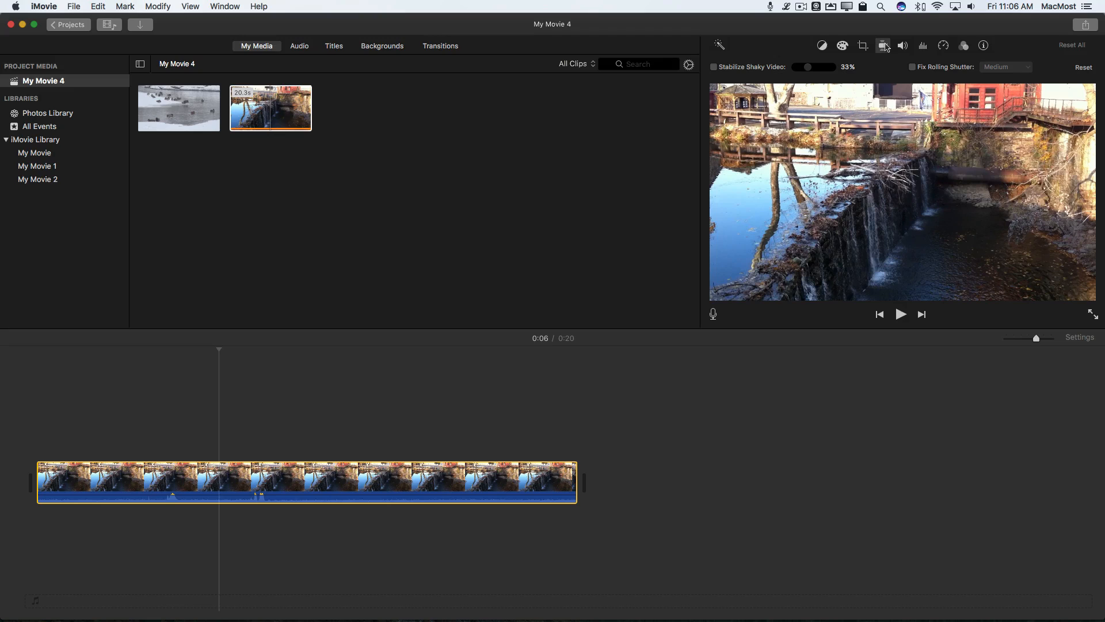
mouse_move(883, 45)
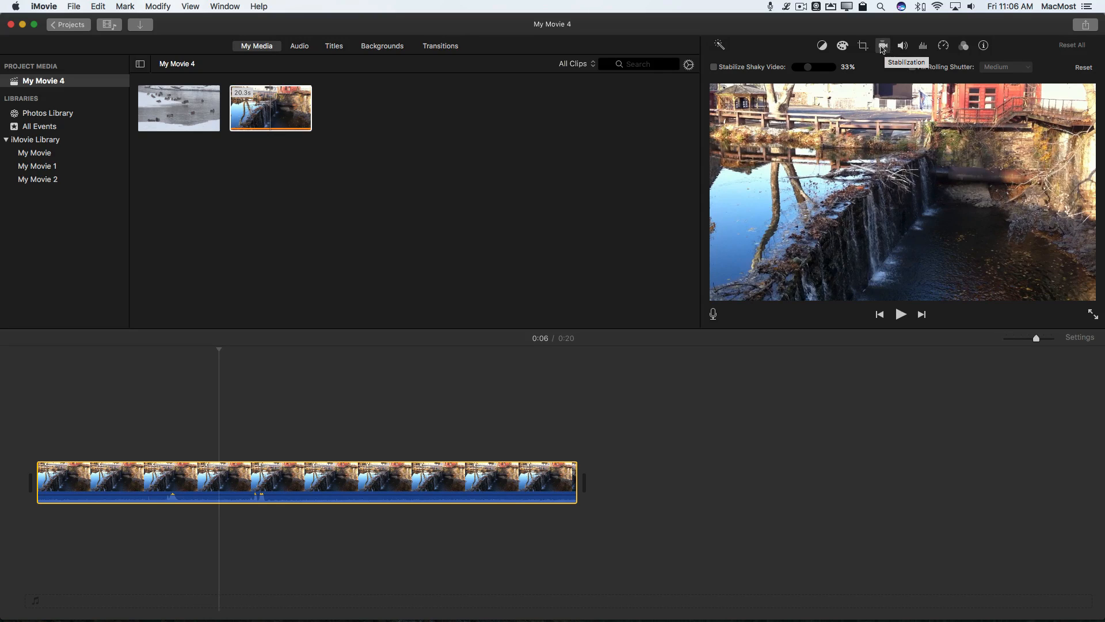
mouse_move(726, 76)
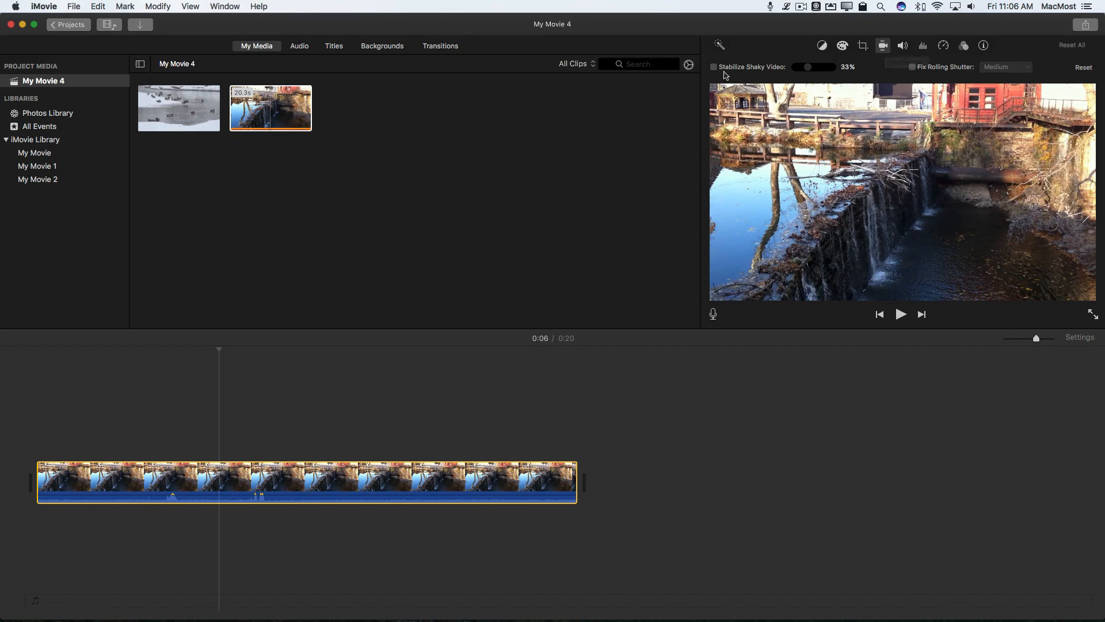
left_click(713, 67)
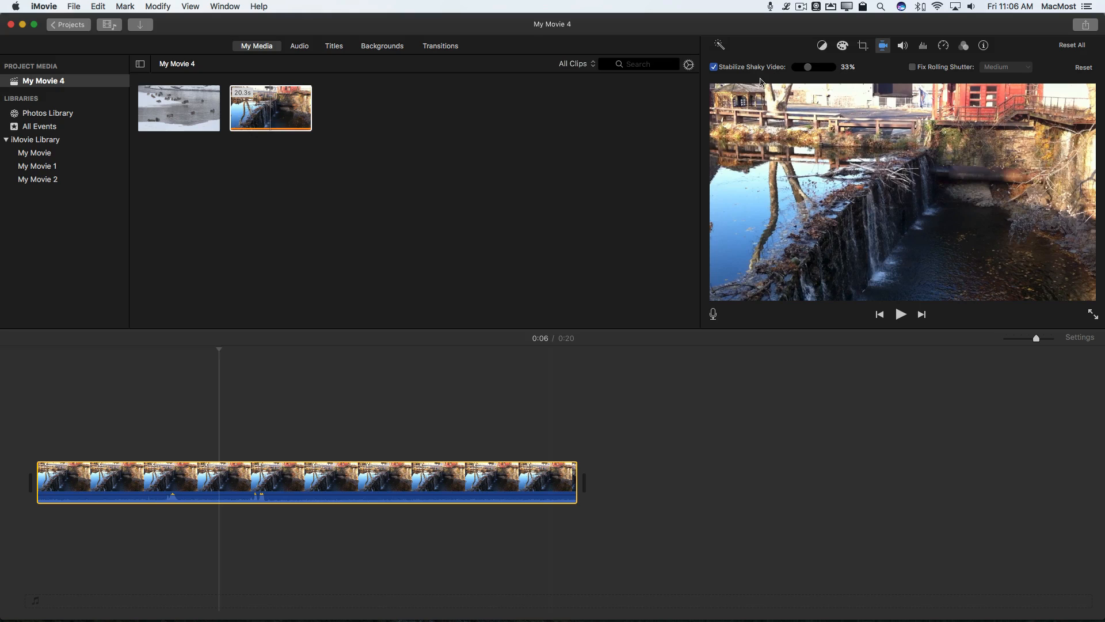
mouse_move(772, 76)
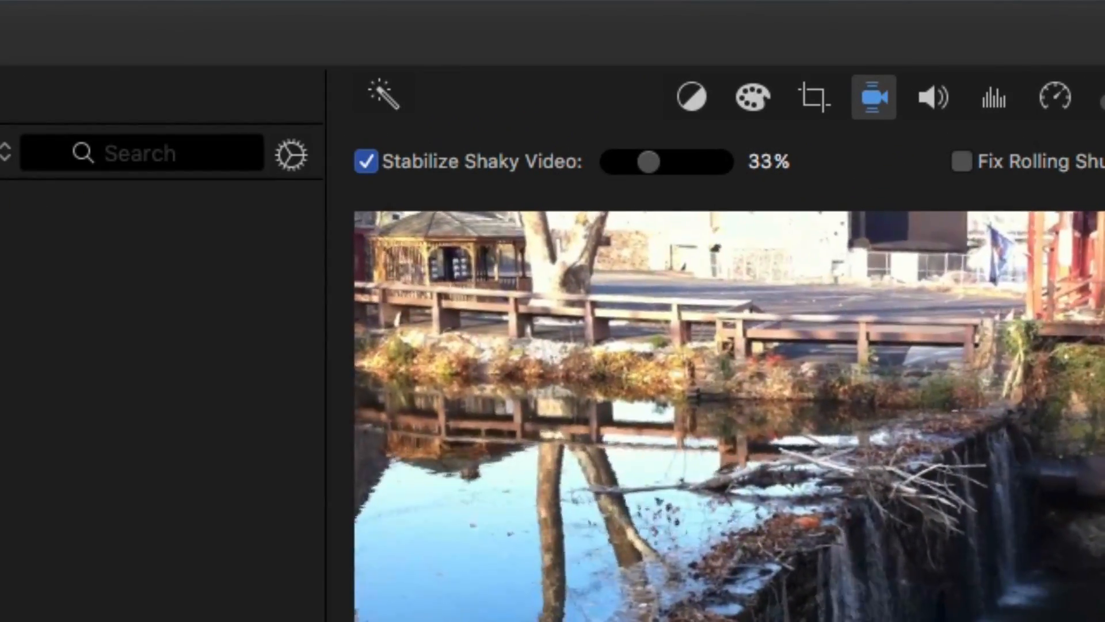
- Toggle stabilization off and on to compare, then drag its strength to 100%
left_click(366, 162)
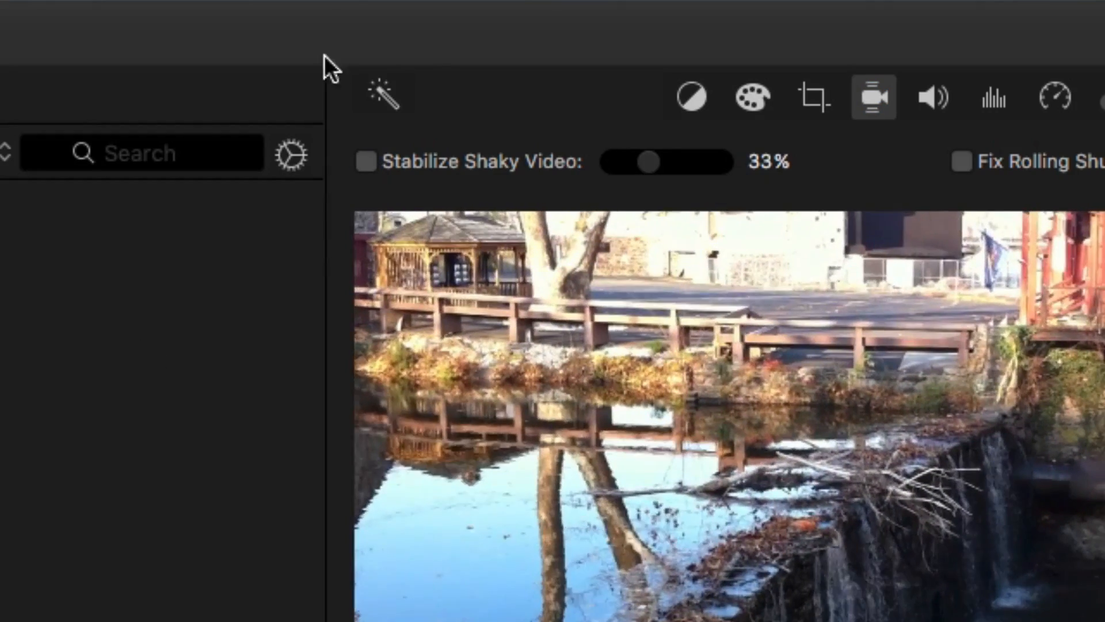
left_click(365, 161)
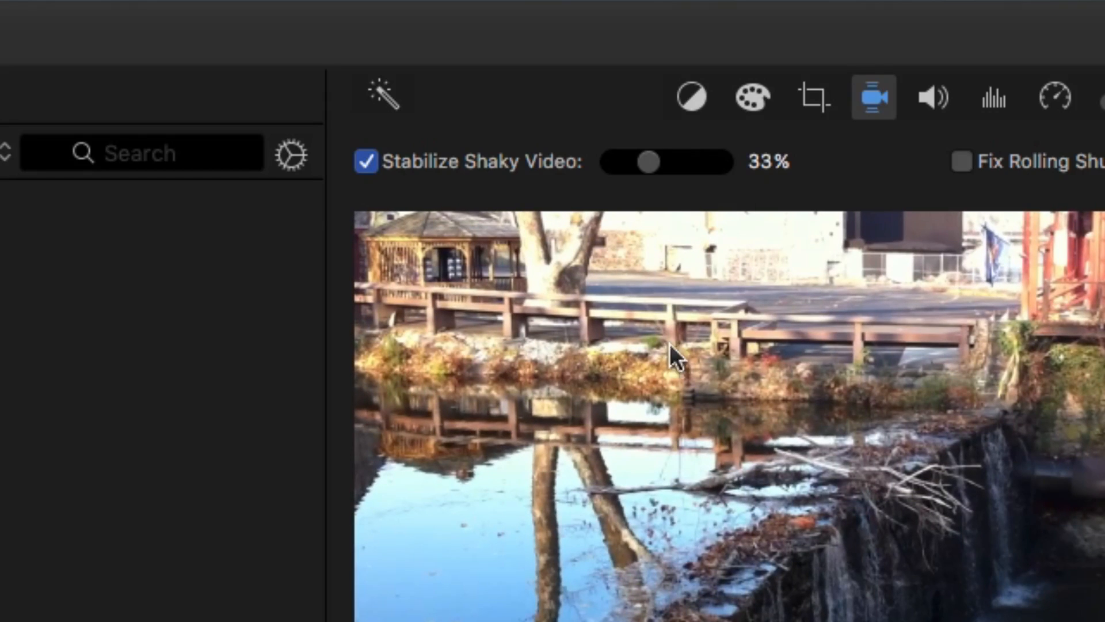
left_click_drag(647, 161, 687, 161)
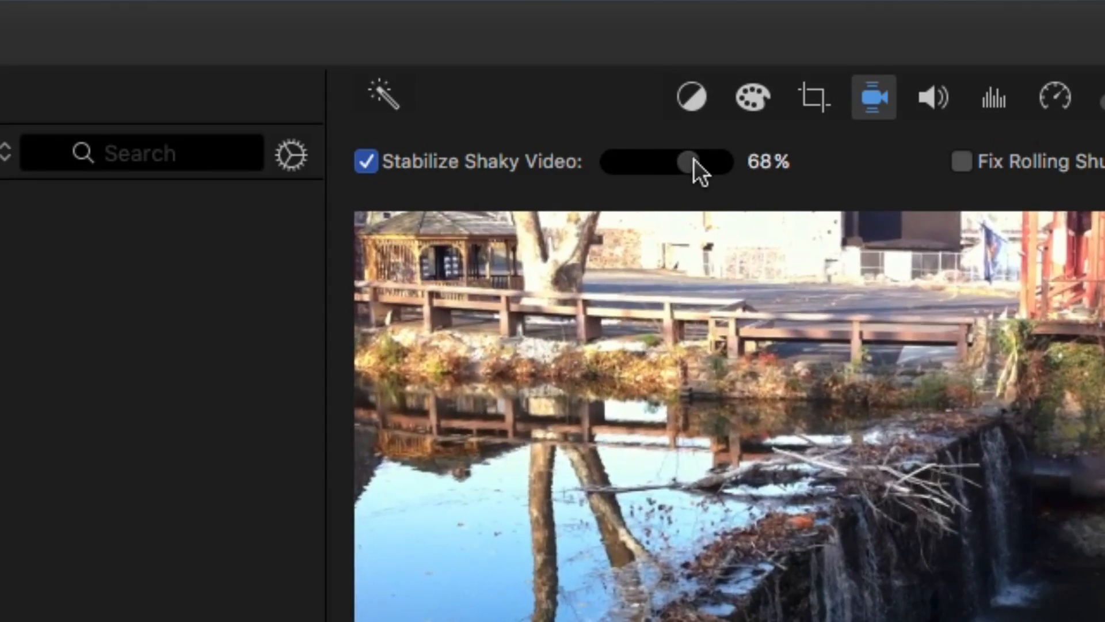
left_click_drag(683, 162, 722, 163)
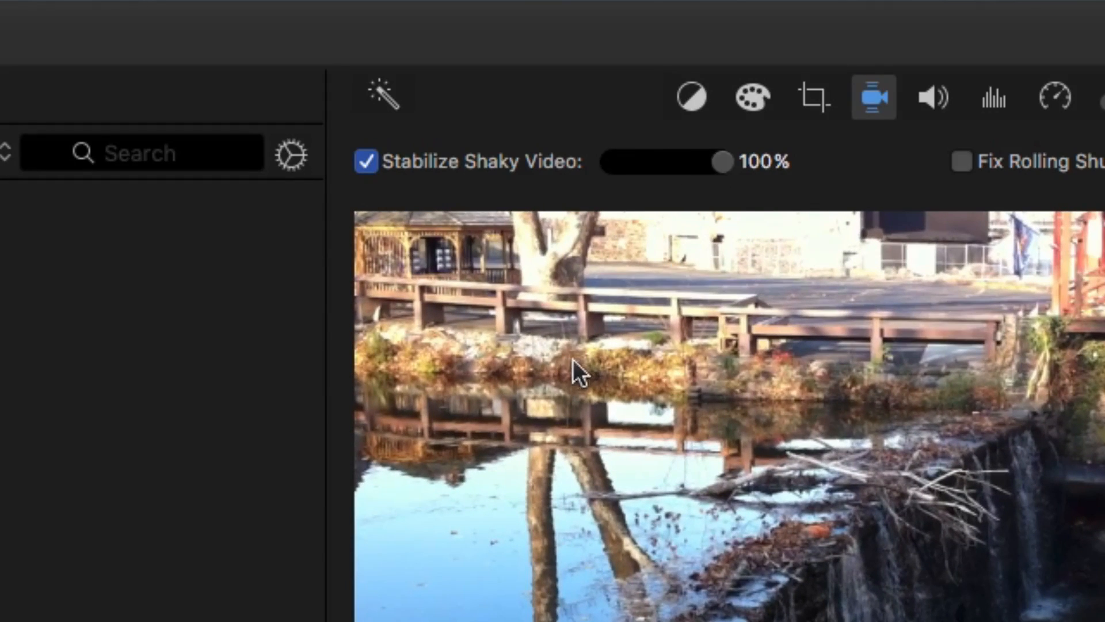
mouse_move(483, 232)
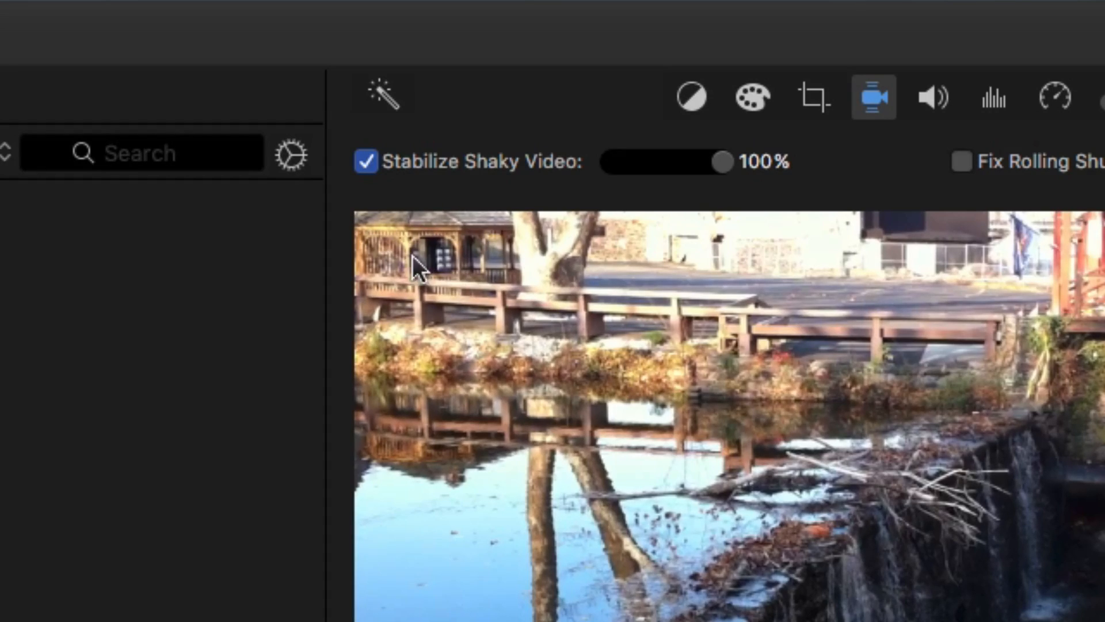
mouse_move(362, 212)
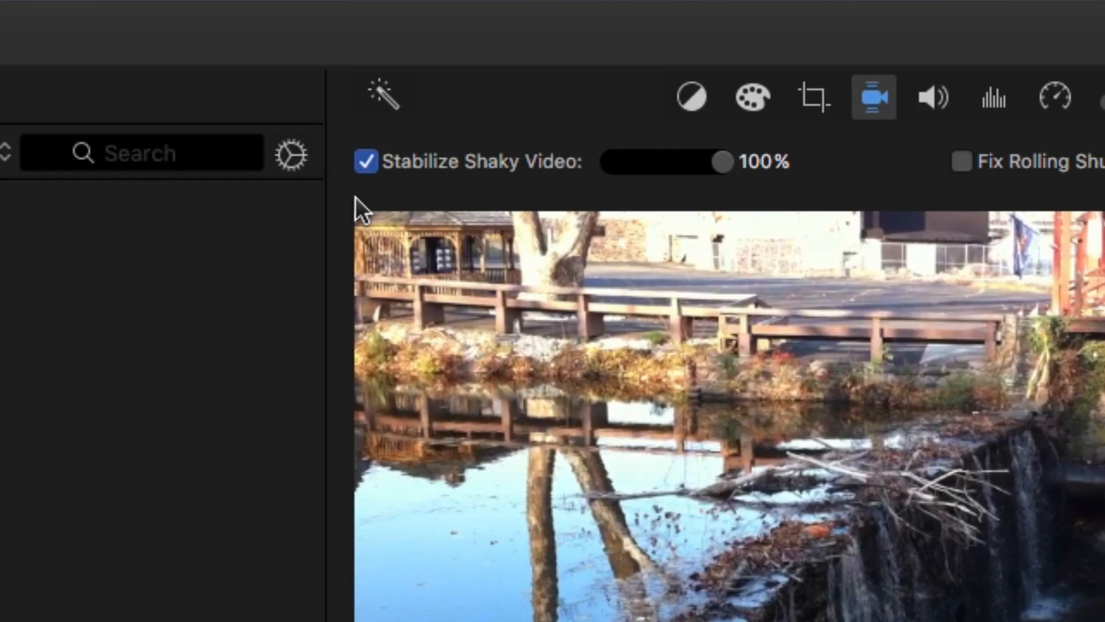
mouse_move(382, 238)
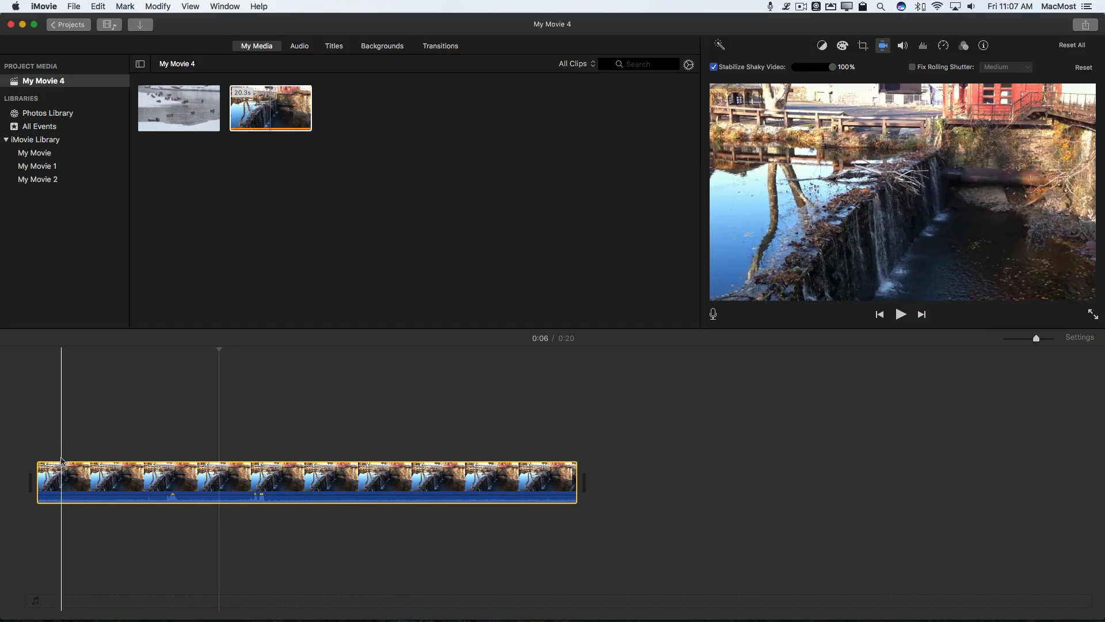
left_click(73, 6)
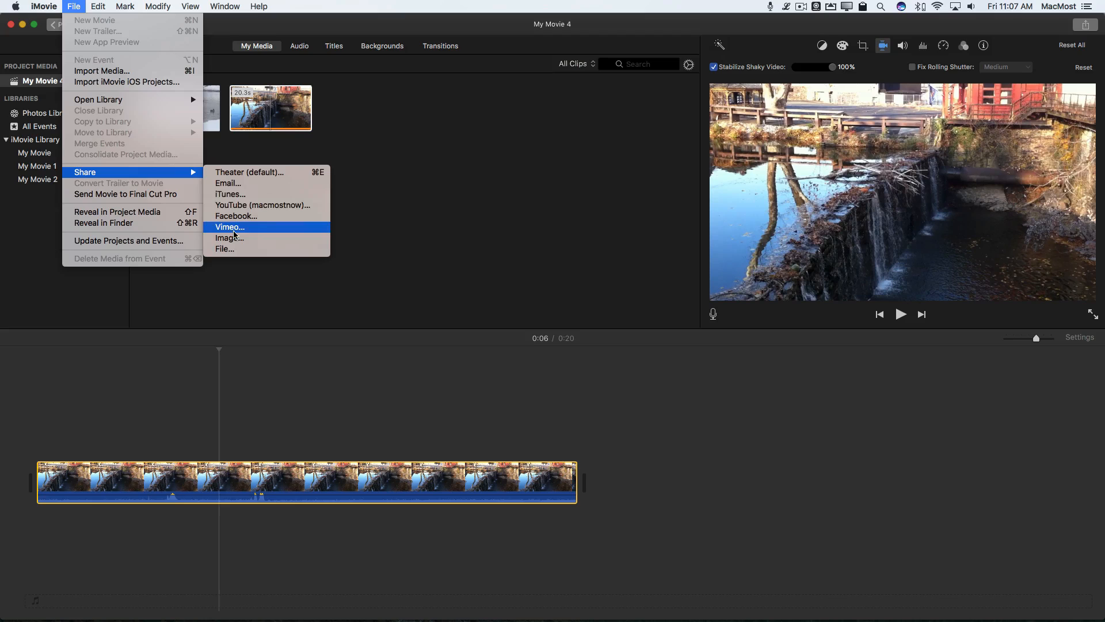
mouse_move(232, 249)
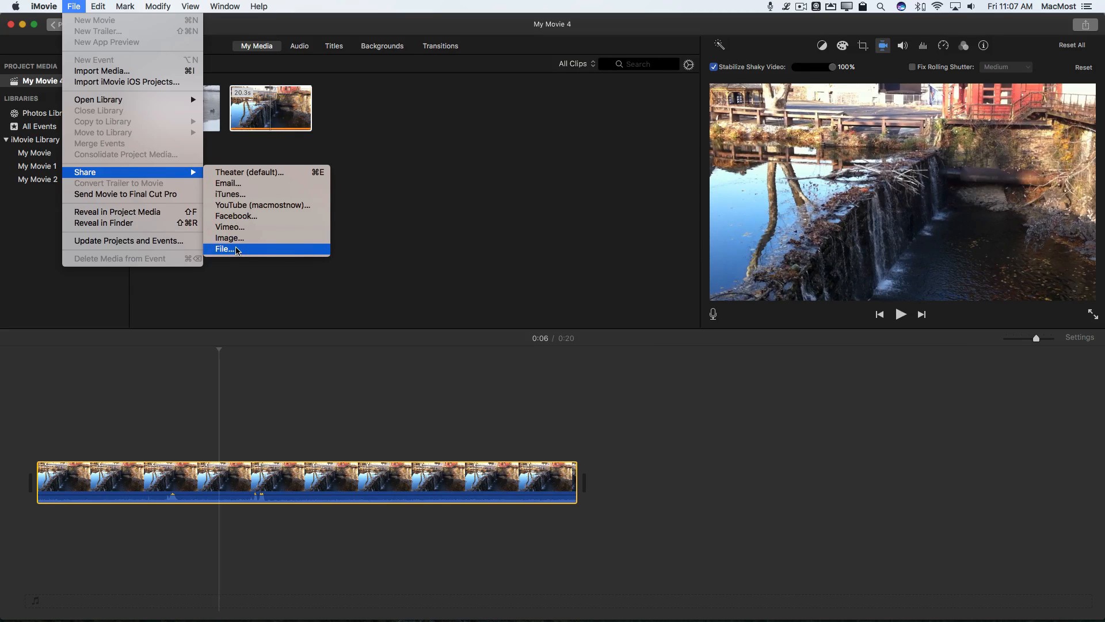
left_click(224, 248)
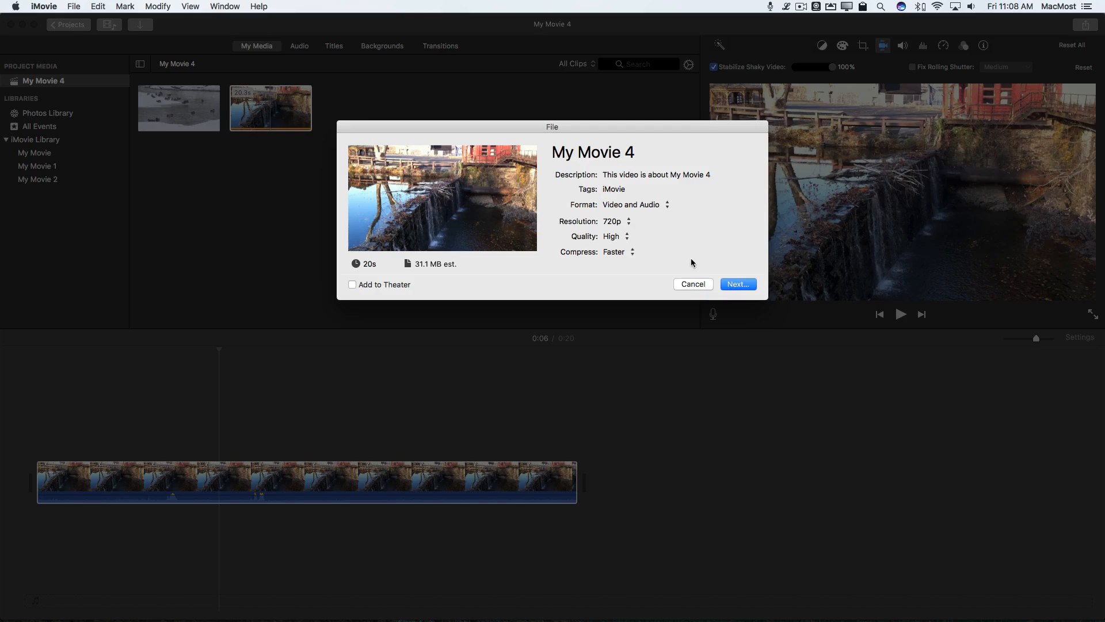
left_click(691, 284)
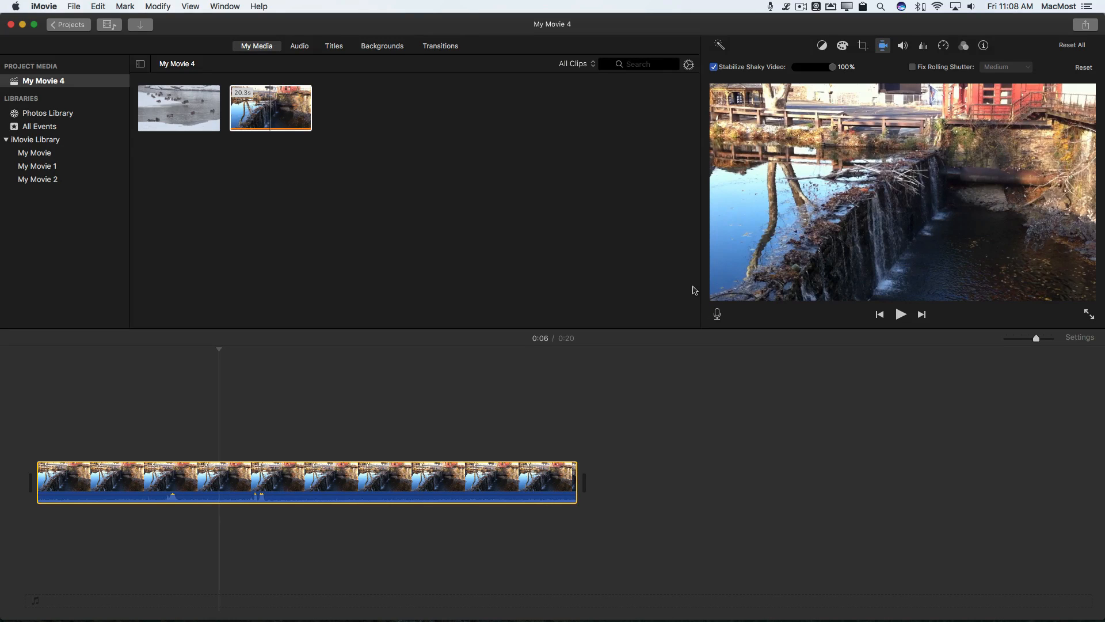
mouse_move(854, 155)
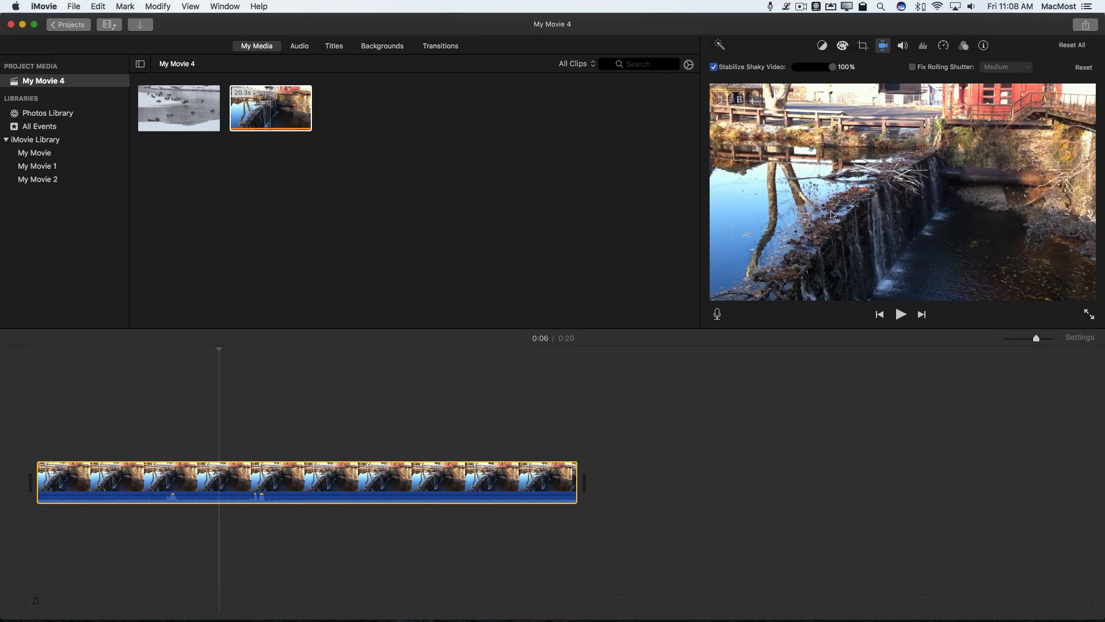
mouse_move(816, 205)
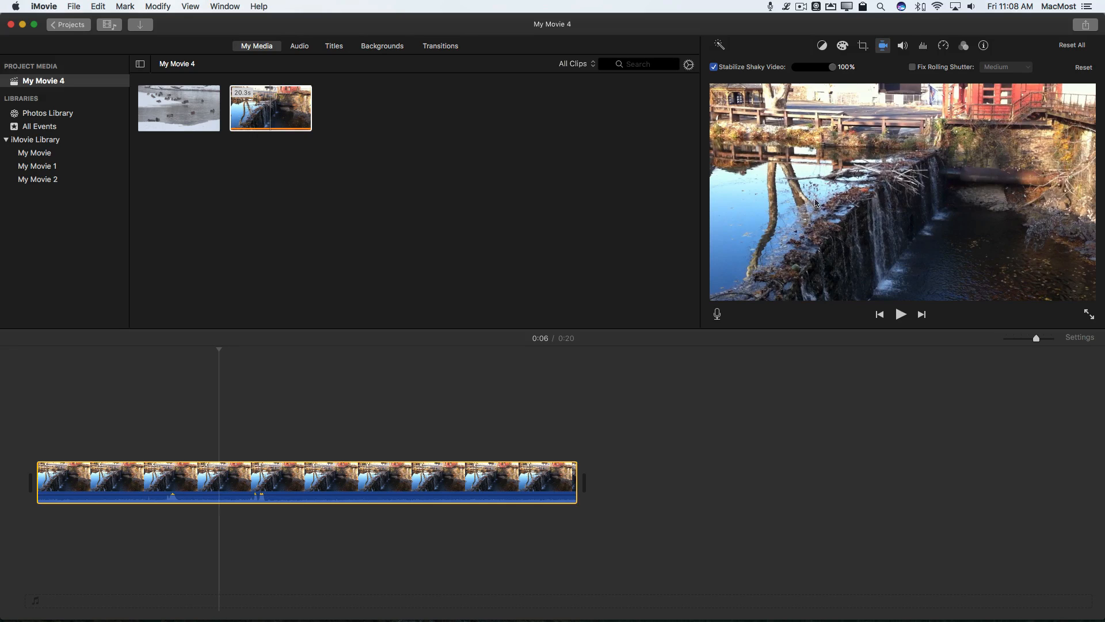
mouse_move(829, 179)
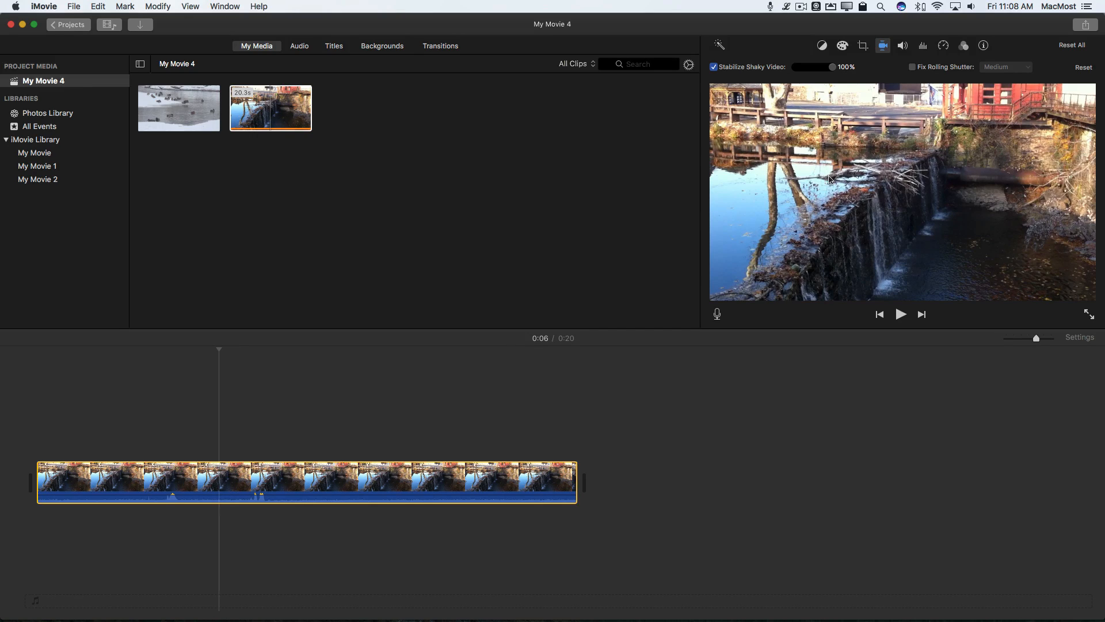